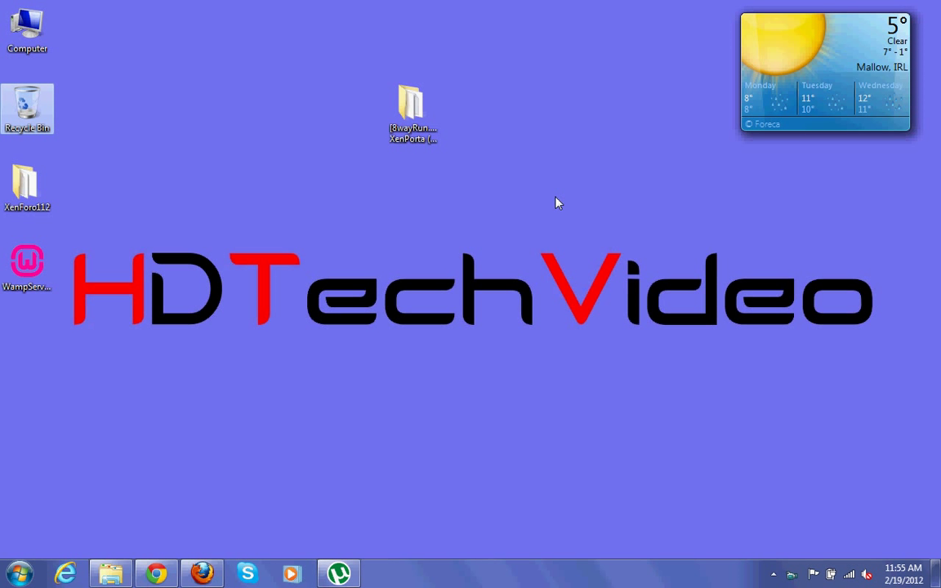
Step: Copy XenPorta's js, library and styles folders into wamp/www/yourdomain, merging with existing folders
{"action": "left_click", "coordinate": [414, 100]}
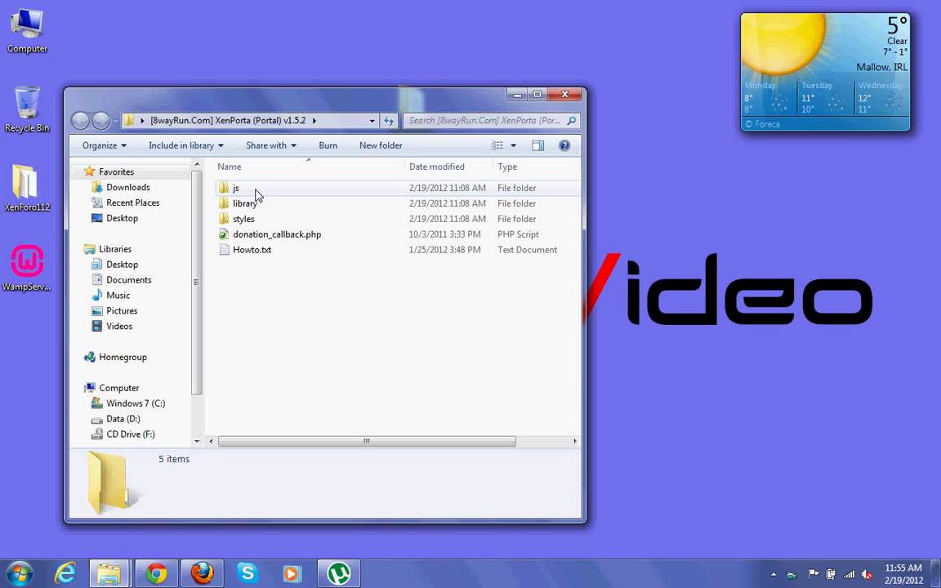
{"action": "left_click", "coordinate": [236, 188]}
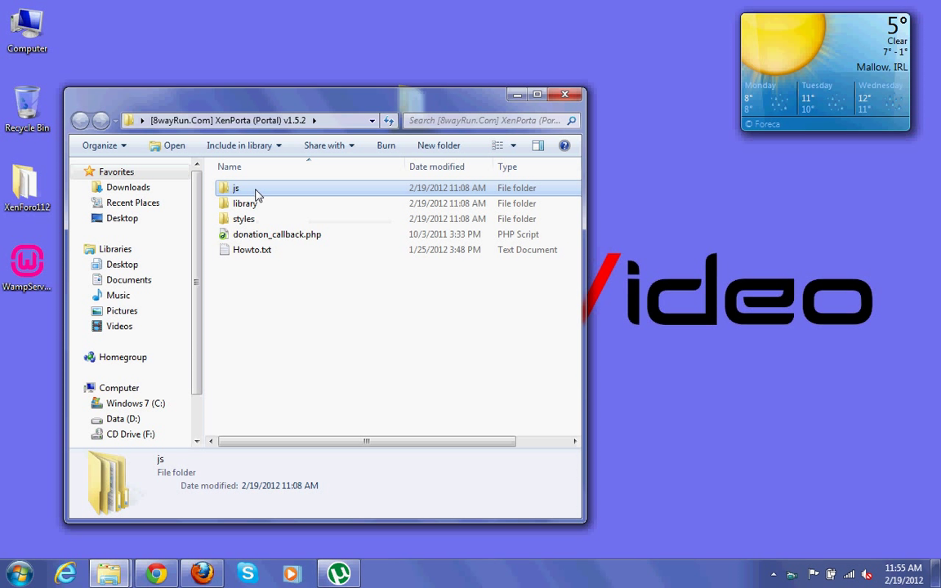
{"action": "left_click", "coordinate": [244, 218]}
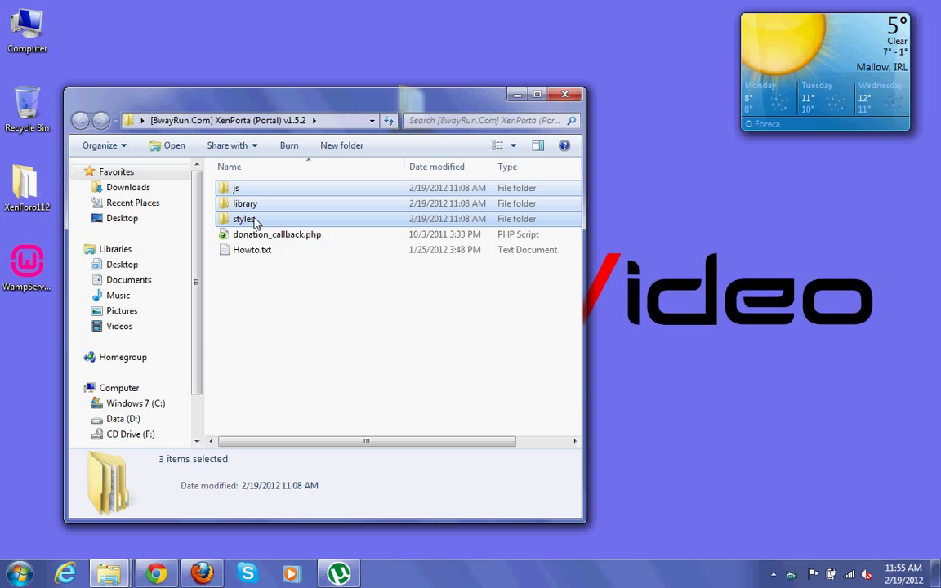
{"action": "mouse_move", "coordinate": [104, 568]}
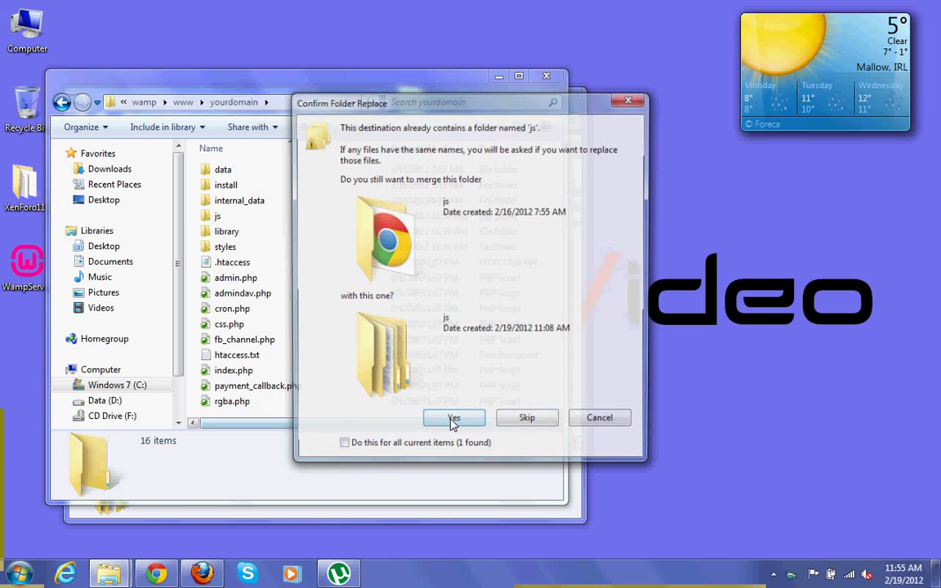
{"action": "left_click", "coordinate": [454, 417]}
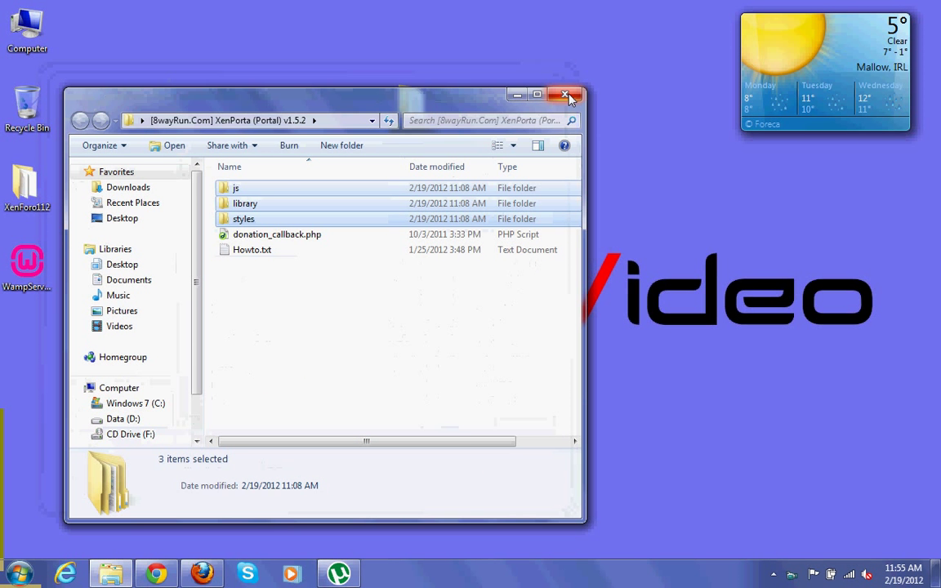
{"action": "left_click", "coordinate": [565, 95]}
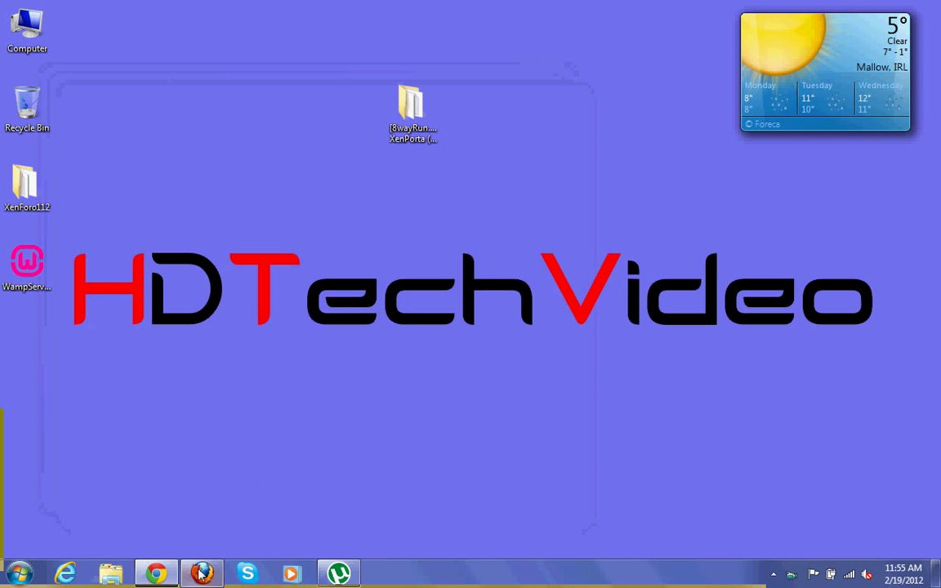
Step: Switch to Firefox and log in to the XenForo admin panel with the password
{"action": "left_click", "coordinate": [202, 573]}
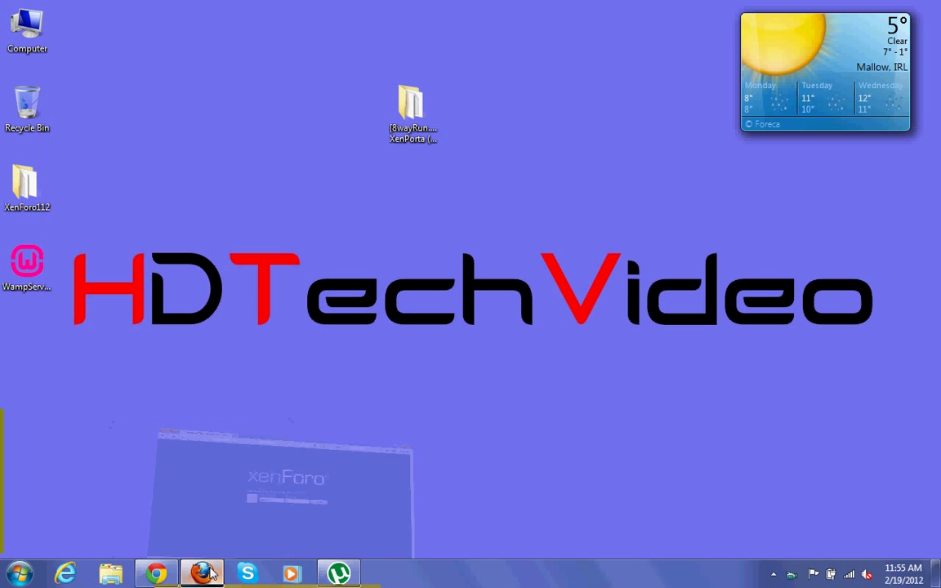
{"action": "left_click", "coordinate": [201, 572]}
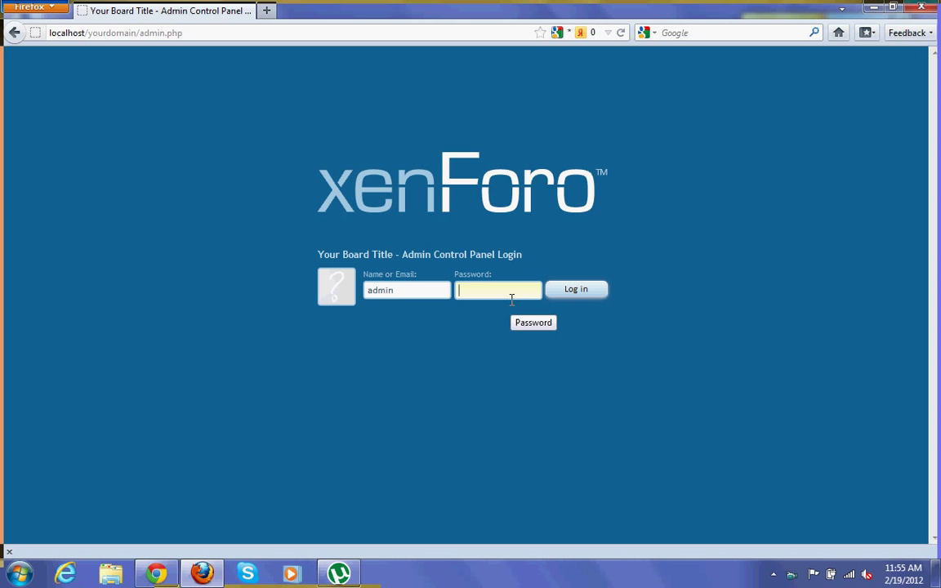
{"action": "left_click", "coordinate": [576, 288]}
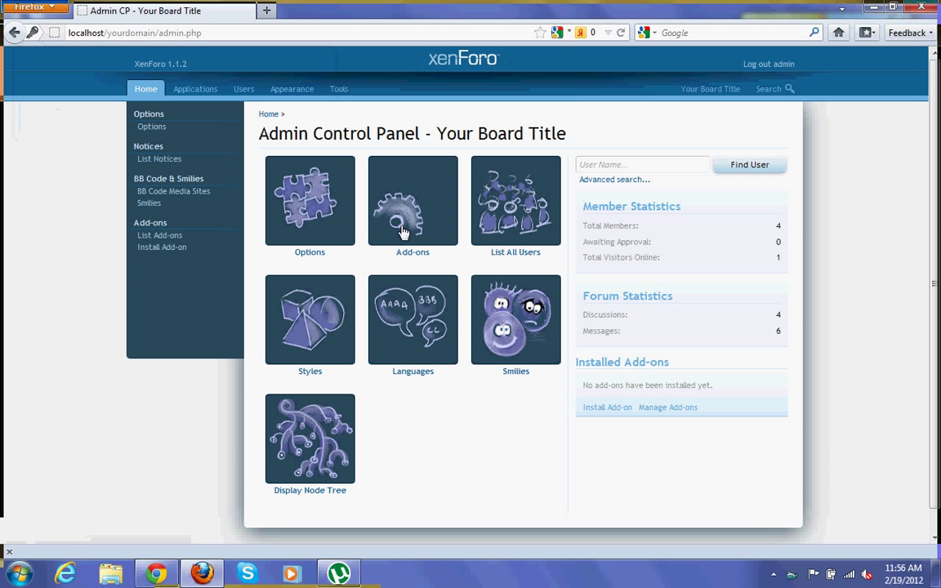
Step: Install the add-on from library/EWRporta/addon-EWRporta.xml using 'Install from file on server'
{"action": "left_click", "coordinate": [411, 200]}
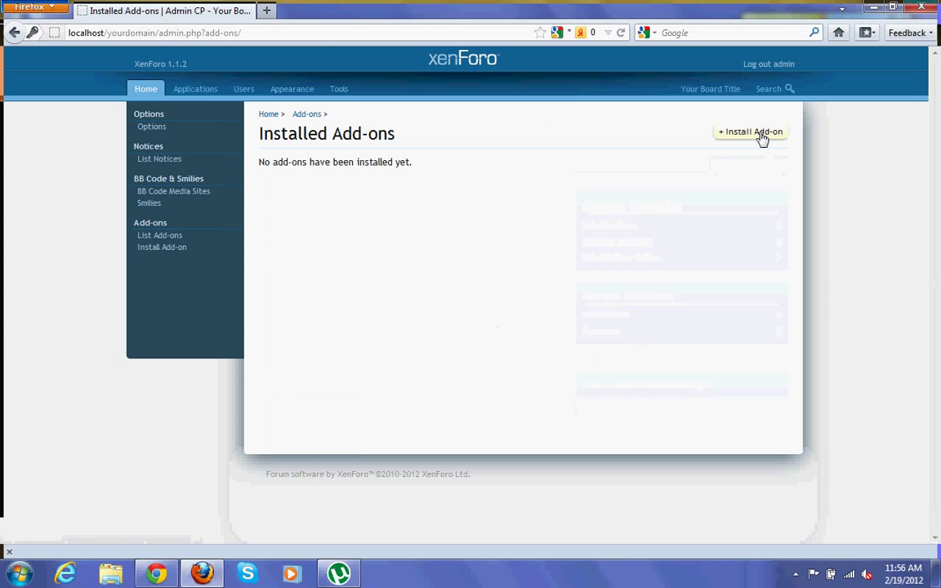
{"action": "left_click", "coordinate": [750, 131]}
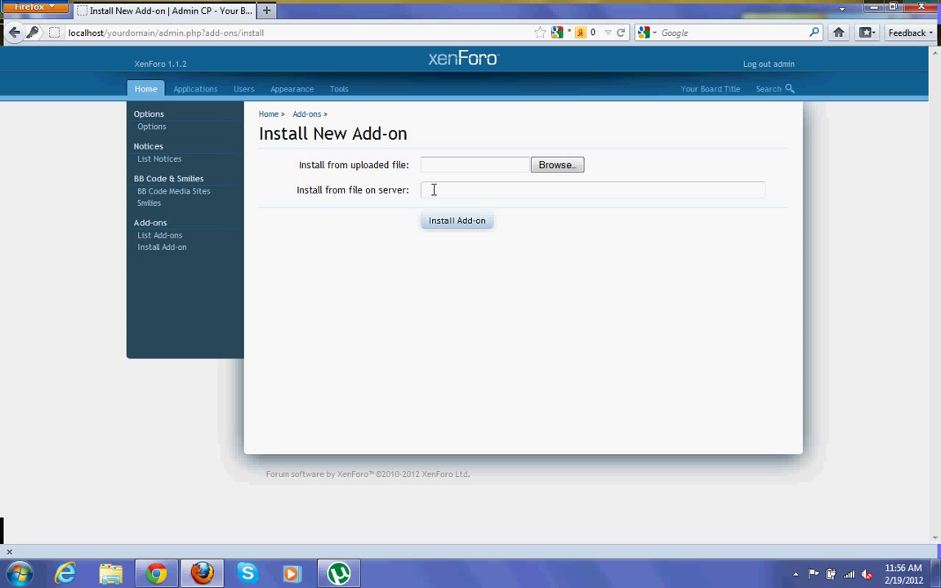
{"action": "left_click", "coordinate": [592, 189]}
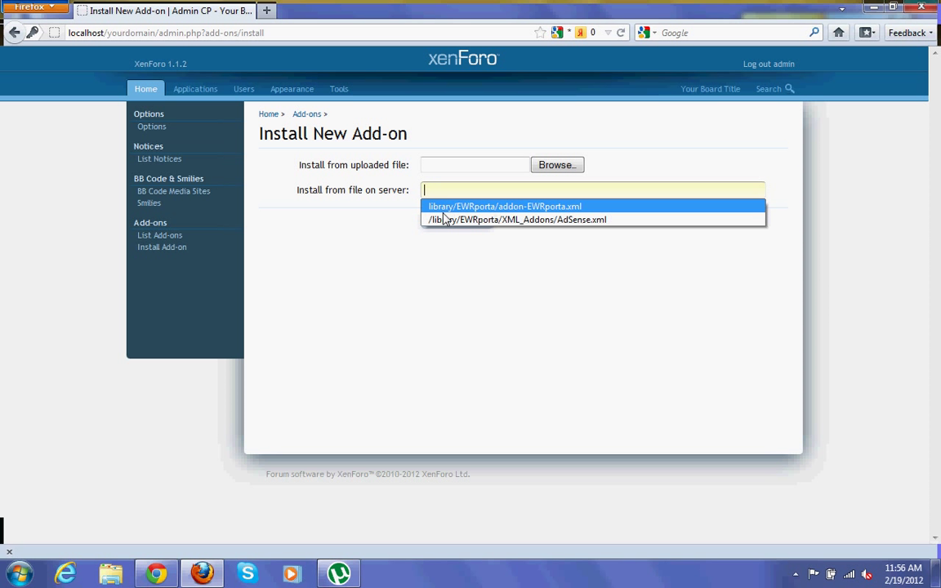
{"action": "left_click", "coordinate": [529, 205]}
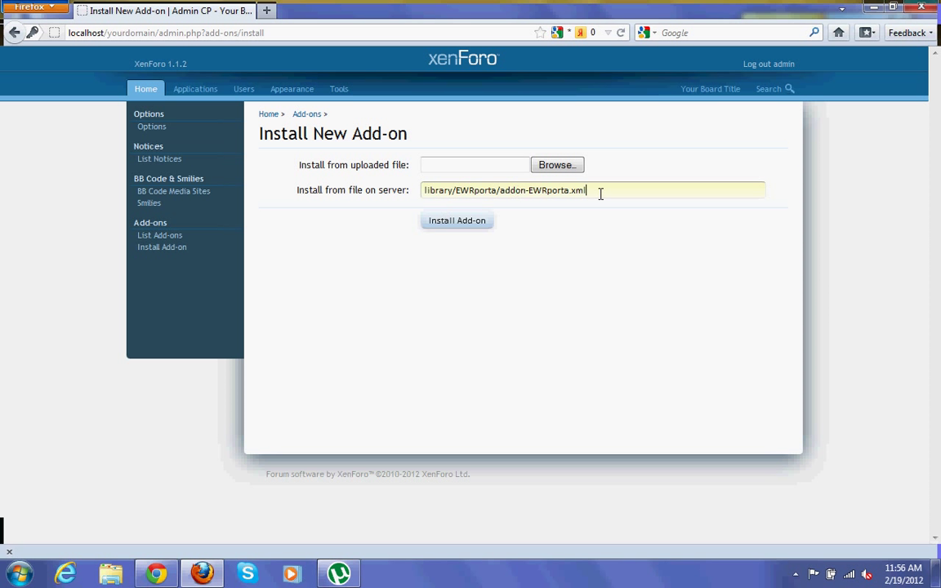
{"action": "left_click", "coordinate": [457, 220]}
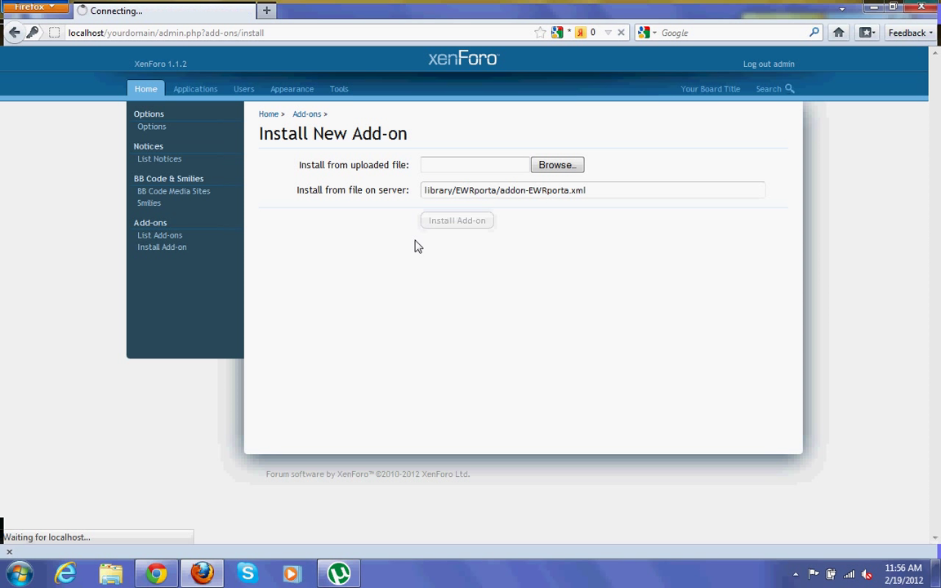
{"action": "mouse_move", "coordinate": [397, 262]}
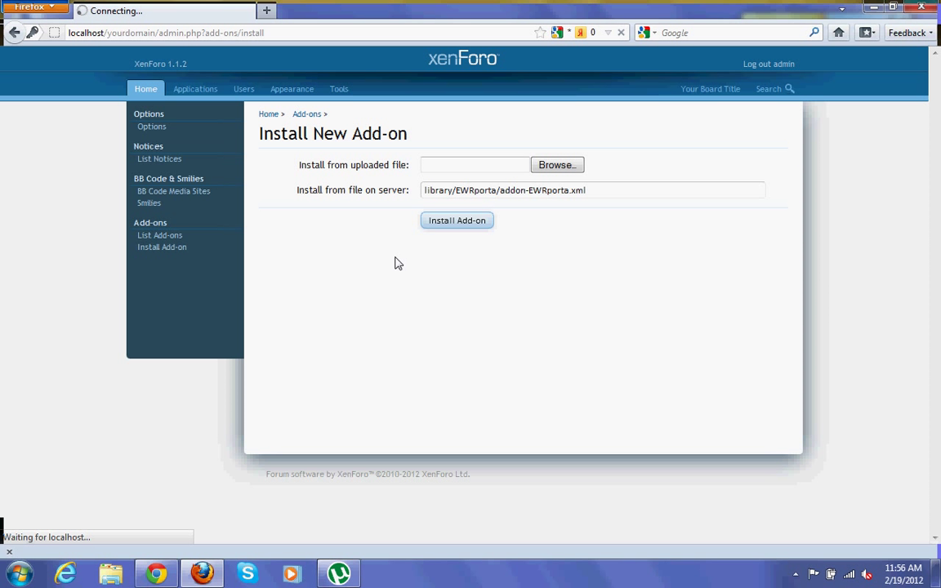
{"action": "left_click", "coordinate": [456, 220]}
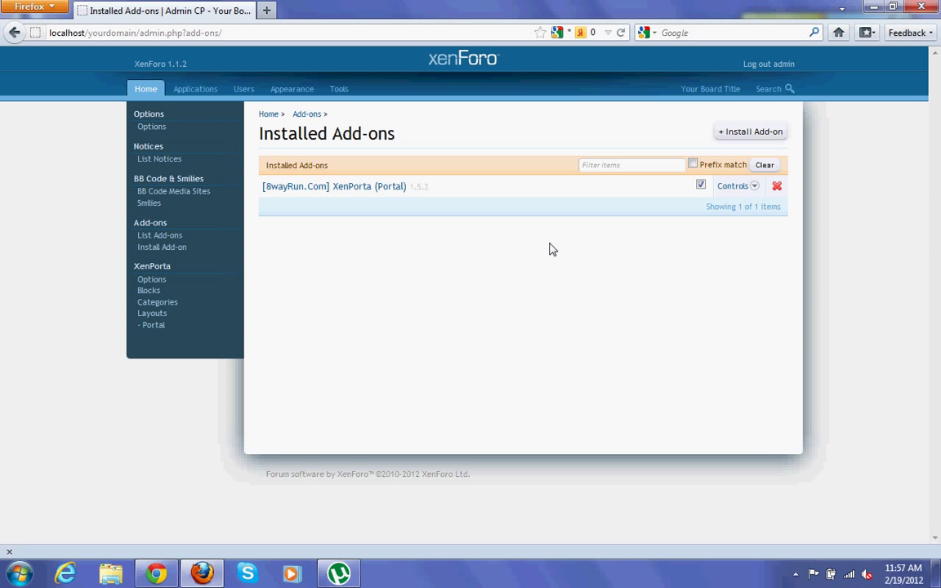
{"action": "mouse_move", "coordinate": [135, 265]}
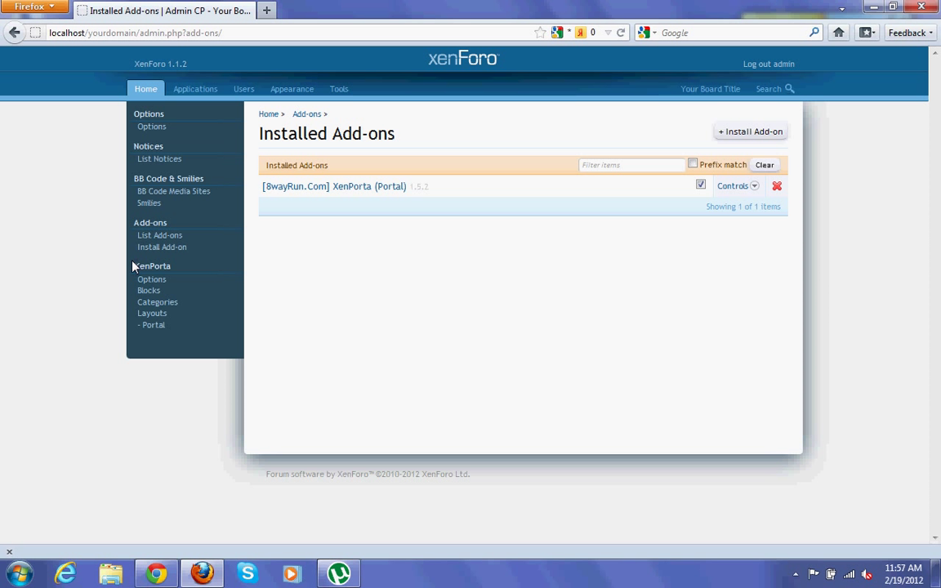
{"action": "mouse_move", "coordinate": [136, 271]}
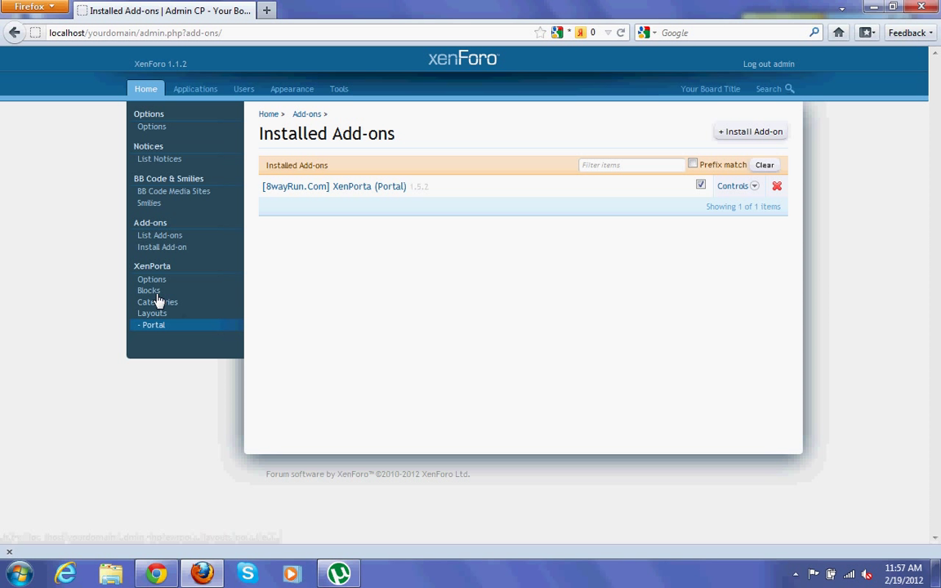
{"action": "mouse_move", "coordinate": [149, 290]}
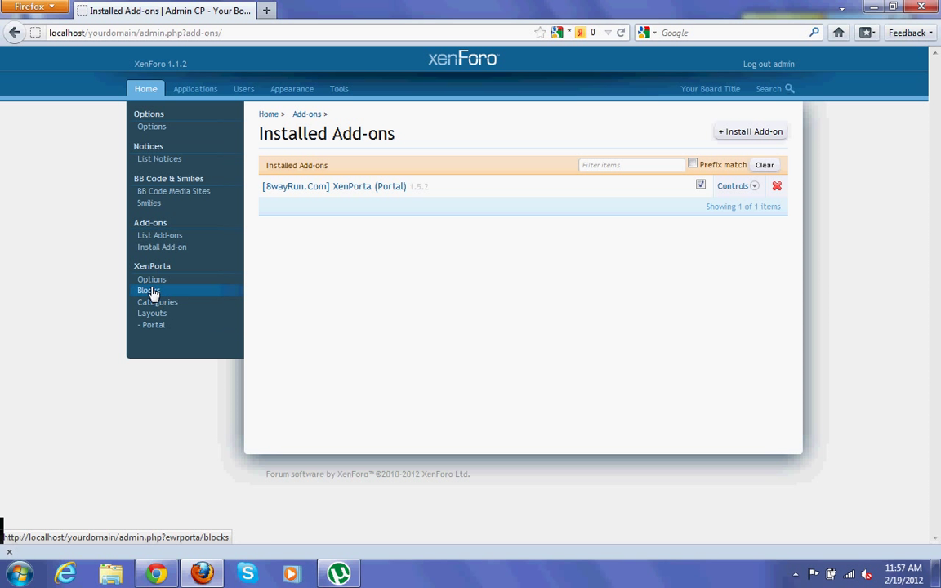
{"action": "mouse_move", "coordinate": [150, 294]}
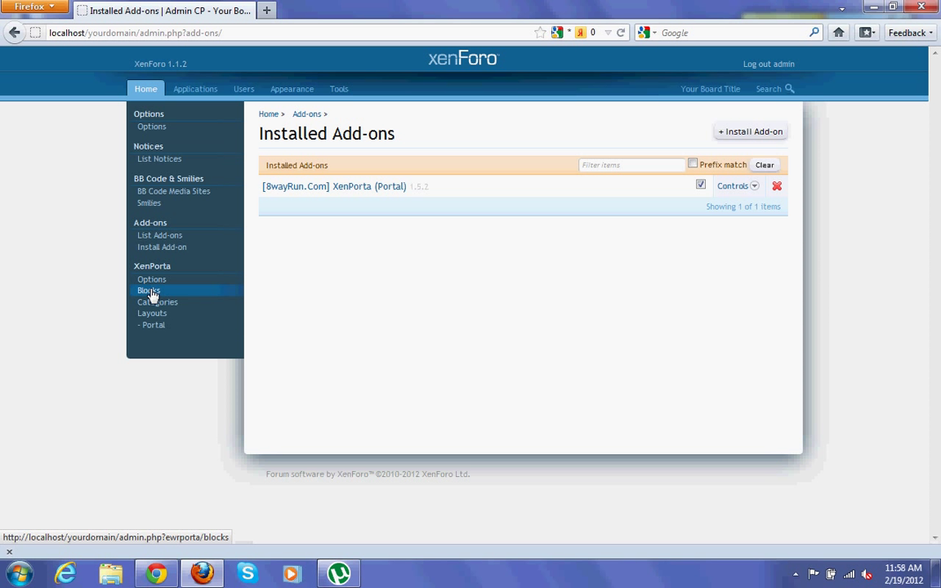
Step: Open the FaceBook block under XenPorta > Blocks and select its Facebook Page Profile ID
{"action": "left_click", "coordinate": [148, 290]}
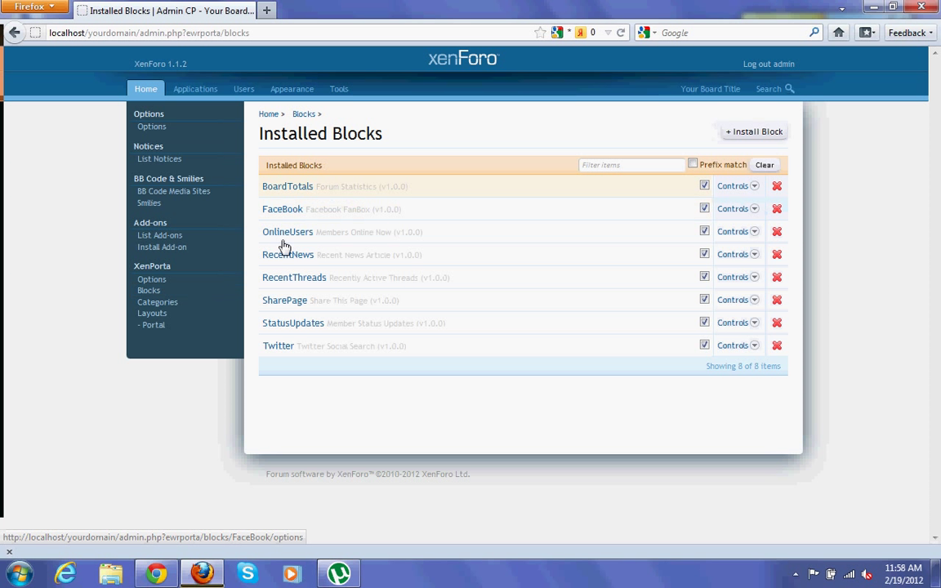
{"action": "mouse_move", "coordinate": [296, 314]}
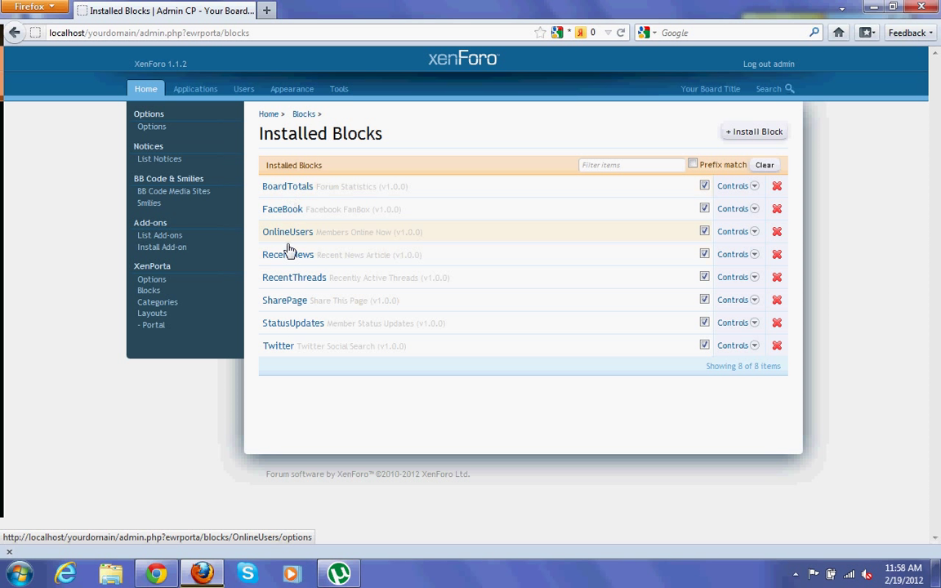
{"action": "mouse_move", "coordinate": [283, 214]}
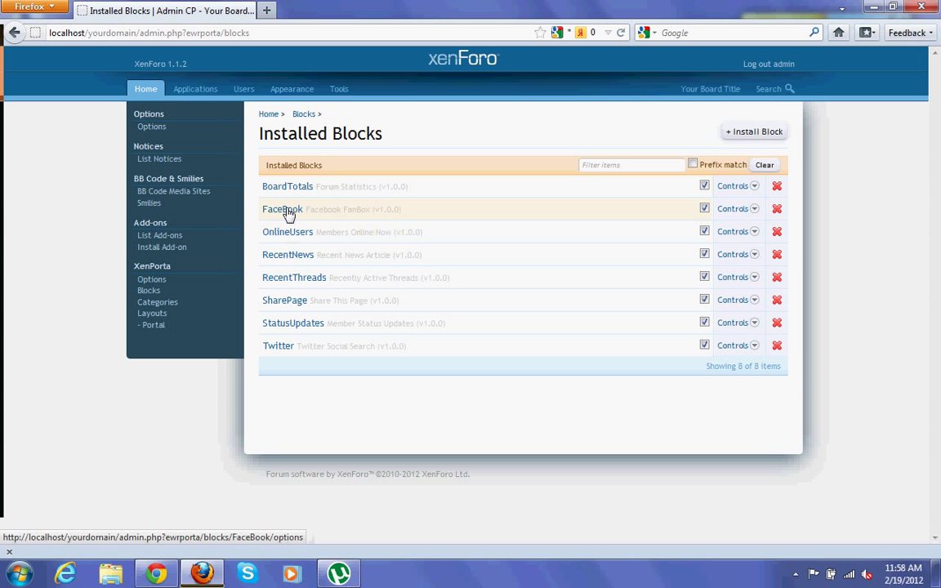
{"action": "left_click", "coordinate": [281, 209]}
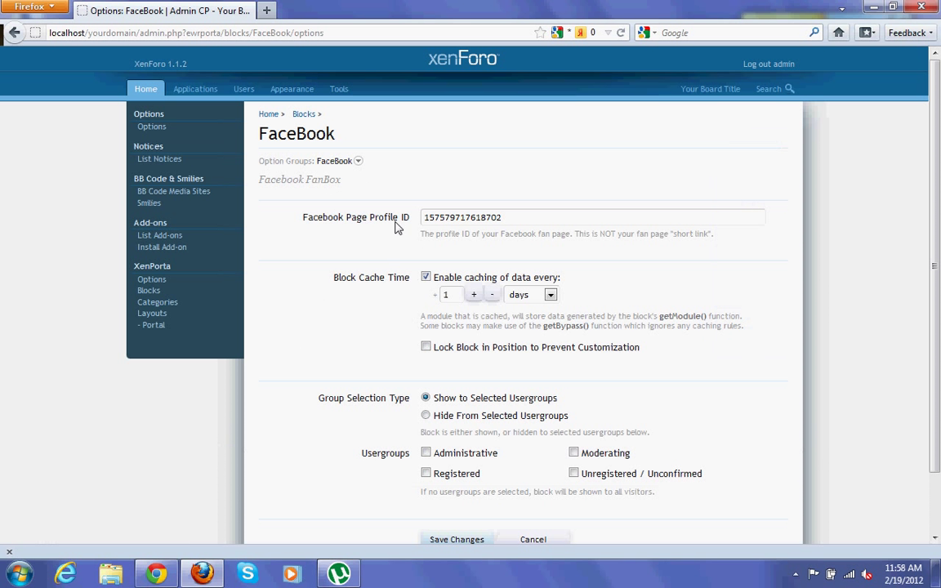
{"action": "left_click", "coordinate": [509, 216]}
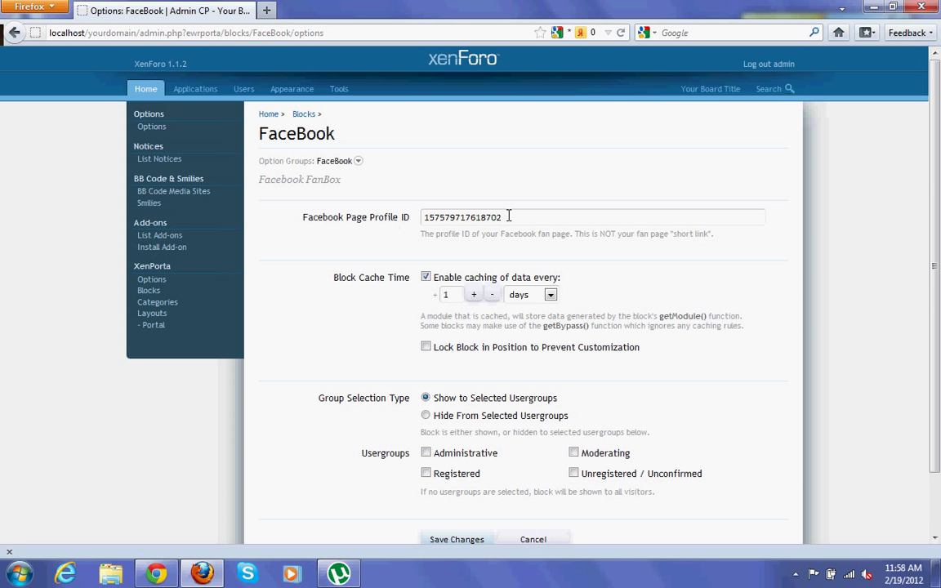
{"action": "triple_click", "coordinate": [478, 217]}
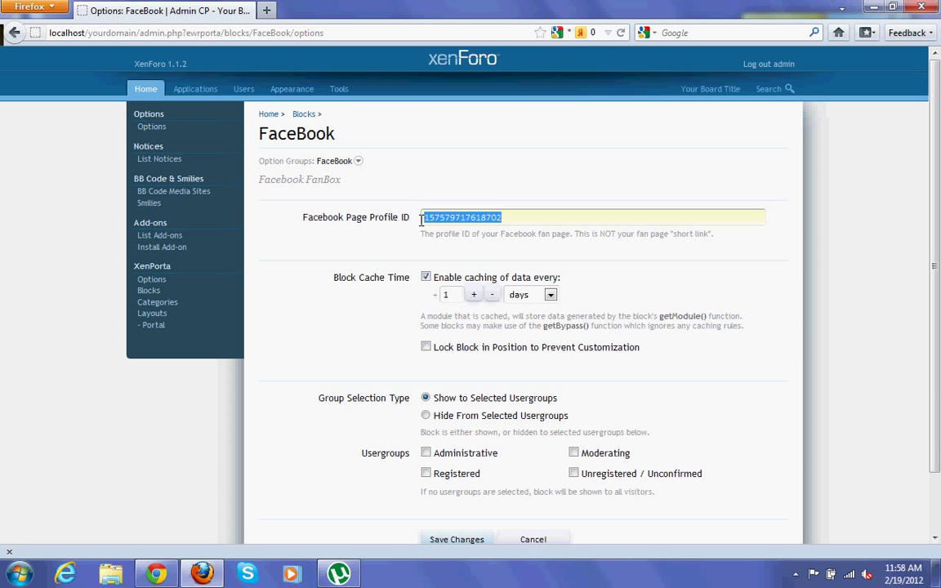
{"action": "mouse_move", "coordinate": [46, 58]}
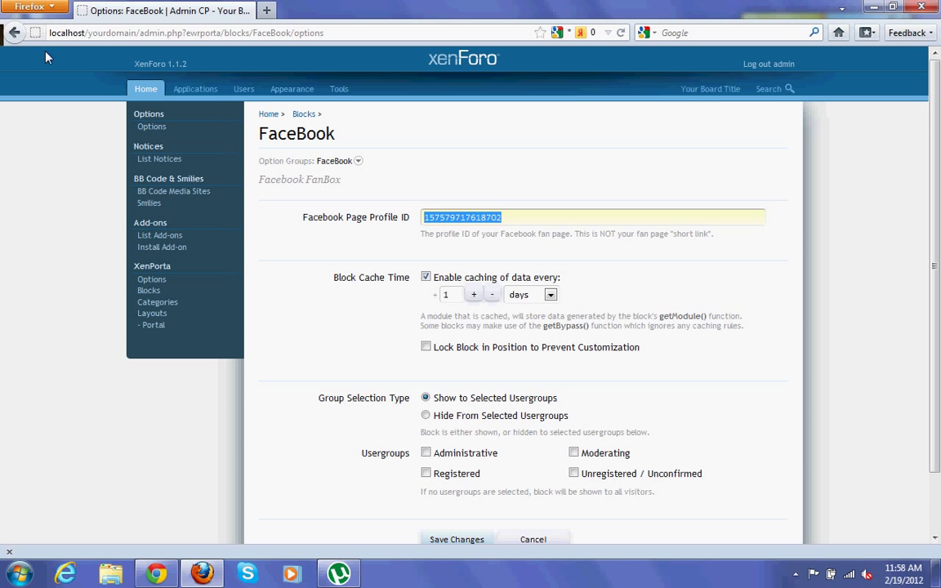
{"action": "left_click", "coordinate": [148, 290]}
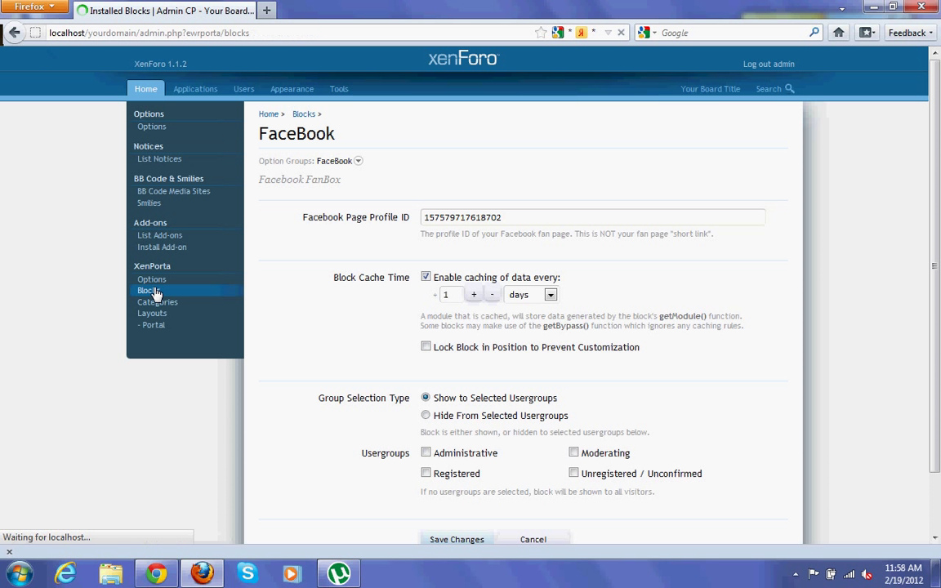
Step: Open RecentNews and select Main Category and the other forums as News Source Forums
{"action": "left_click", "coordinate": [149, 290]}
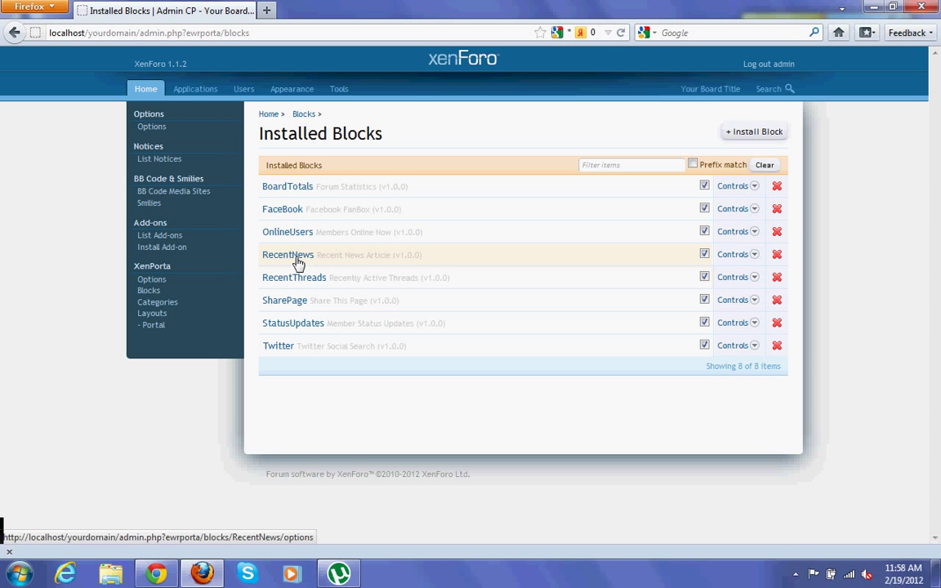
{"action": "left_click", "coordinate": [287, 254]}
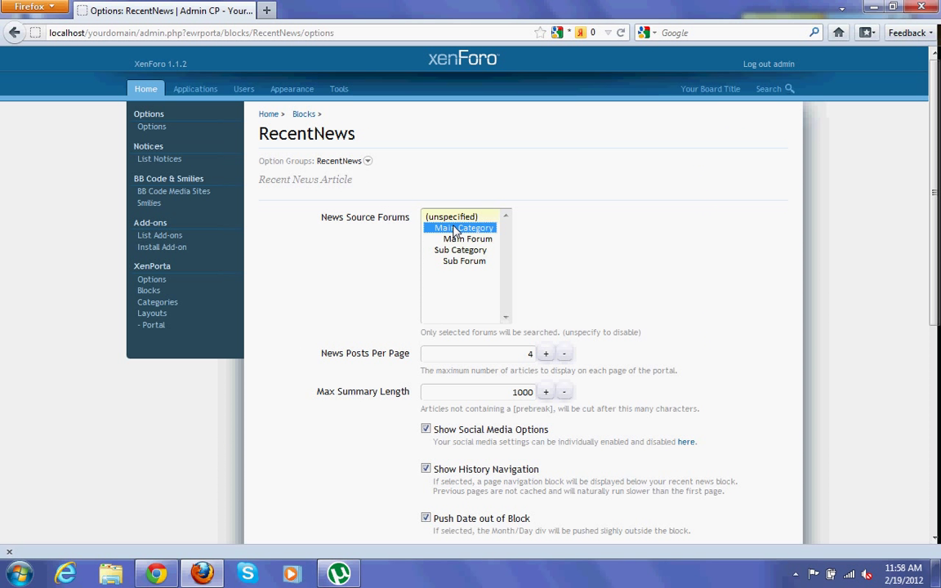
{"action": "mouse_move", "coordinate": [460, 266]}
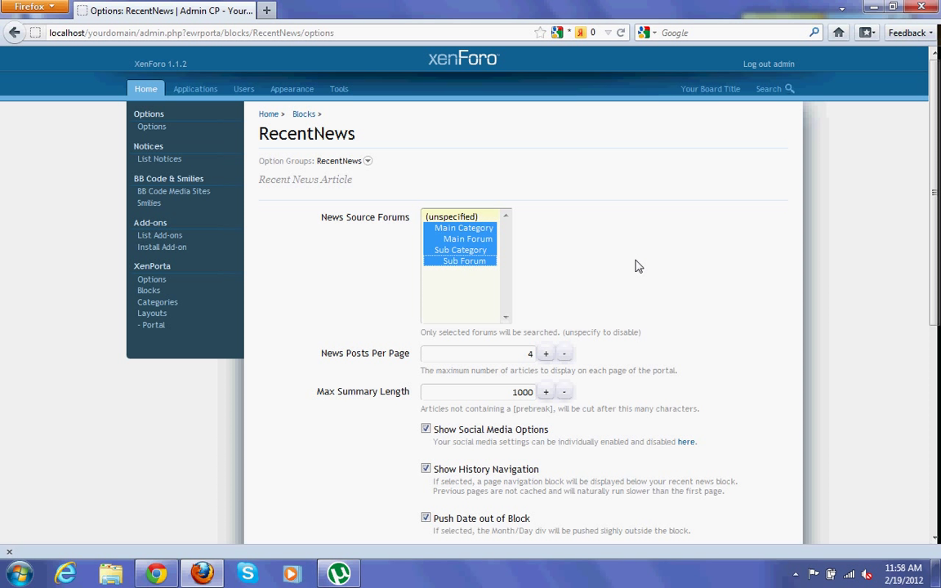
{"action": "scroll", "scroll_direction": "down", "scroll_amount": 3}
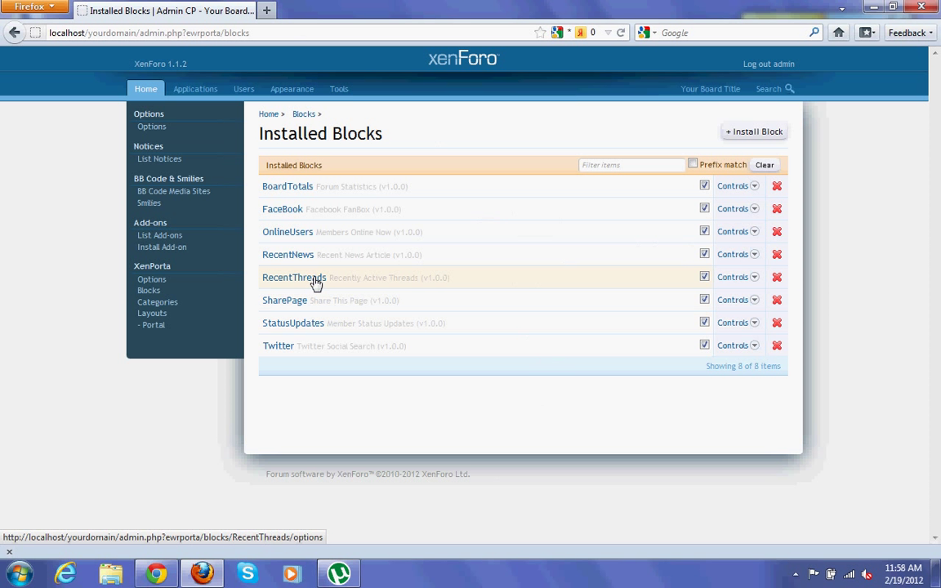
Step: Save RecentThreads with all source forums, a 4-thread limit and a 10-day cutoff
{"action": "left_click", "coordinate": [288, 278]}
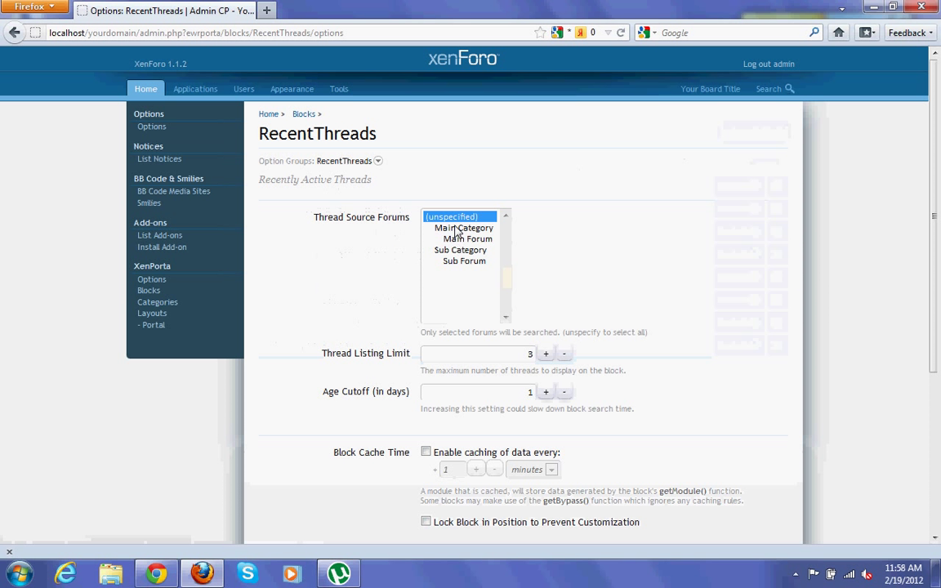
{"action": "left_click", "coordinate": [461, 261]}
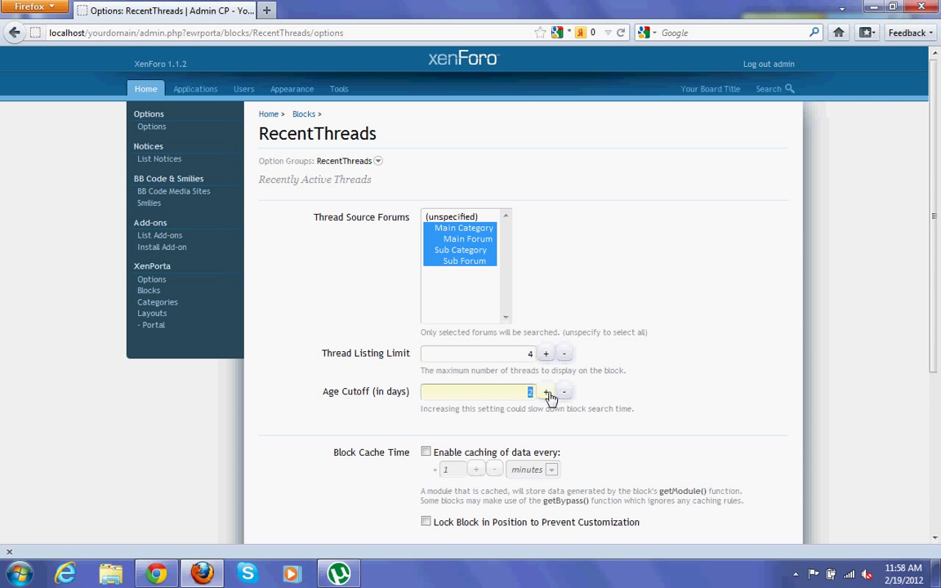
{"action": "left_click", "coordinate": [546, 392]}
{"action": "type", "text": "10"}
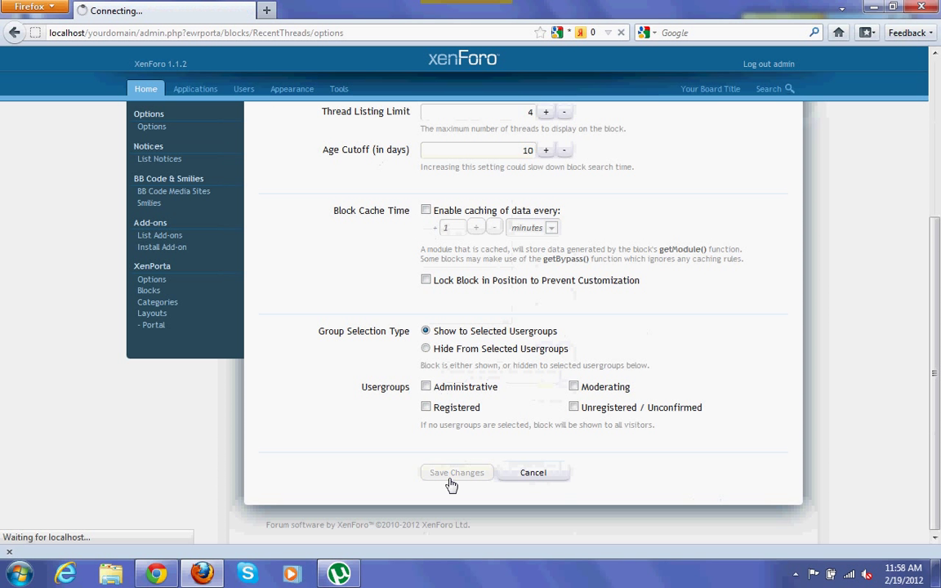
{"action": "left_click", "coordinate": [456, 472]}
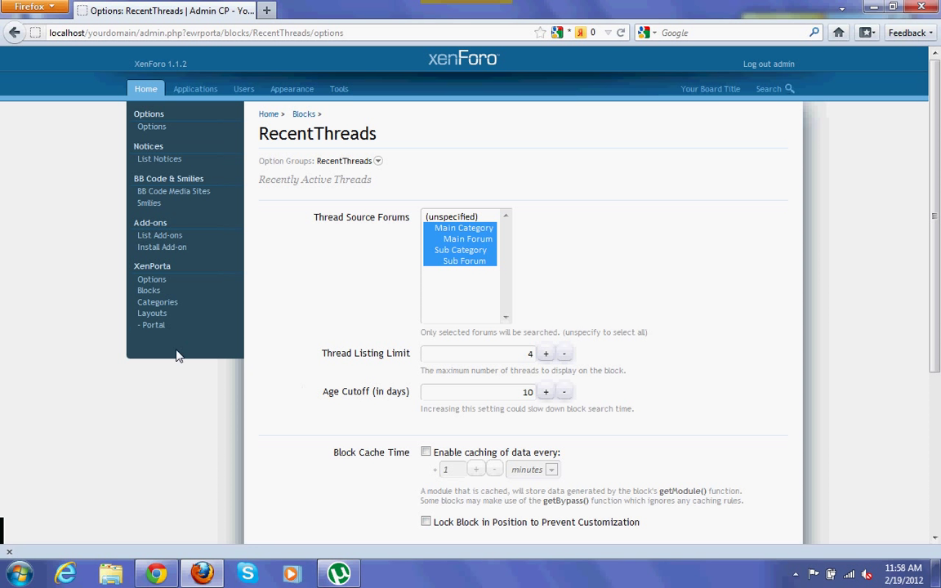
{"action": "left_click", "coordinate": [153, 324]}
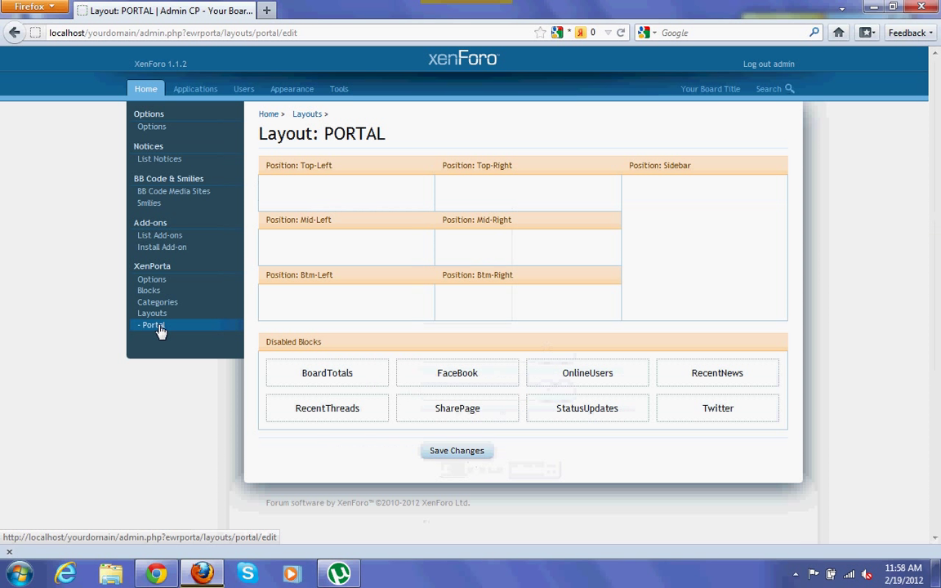
{"action": "mouse_move", "coordinate": [611, 226]}
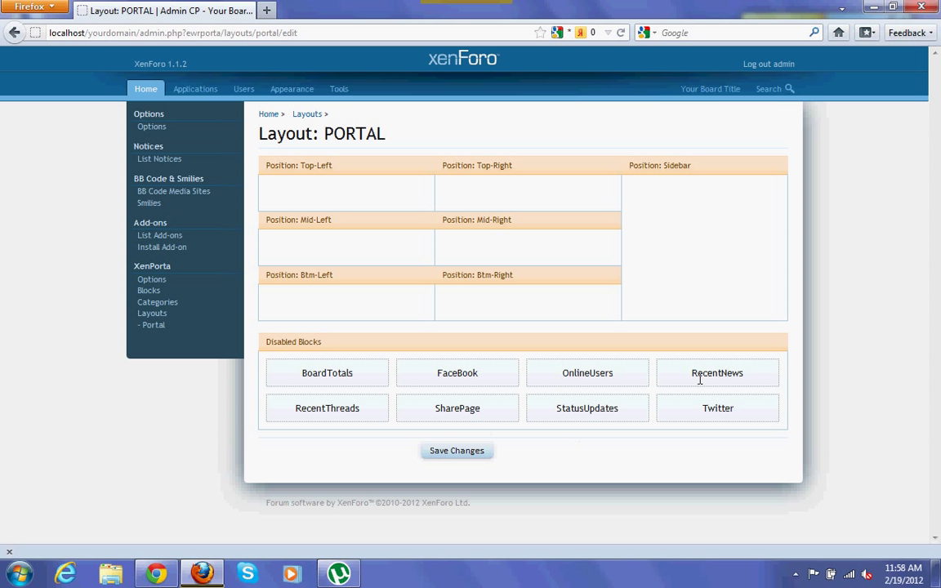
{"action": "mouse_move", "coordinate": [335, 408]}
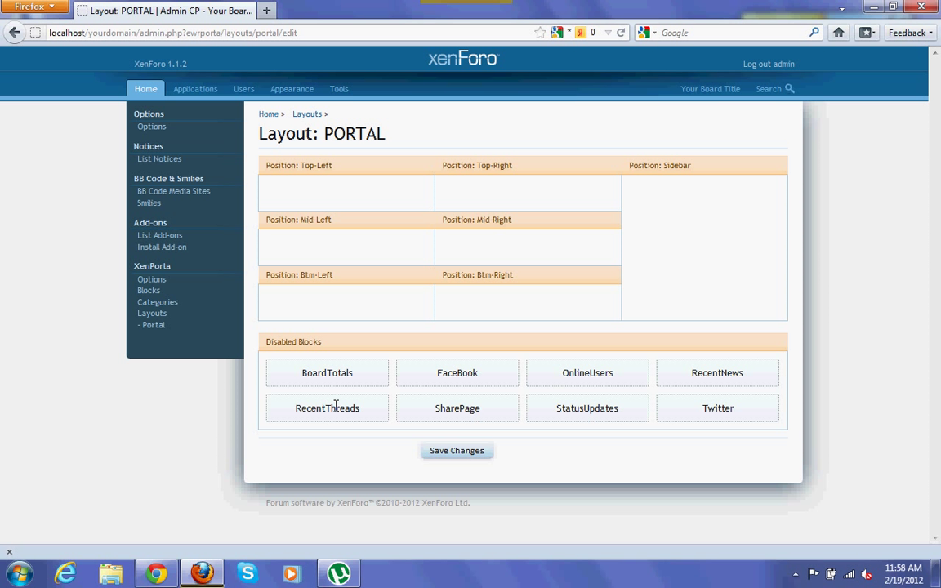
Step: Place RecentThreads top-right, RecentNews mid-right, and StatusUpdates then FaceBook mid-left
{"action": "left_click_drag", "start_coordinate": [327, 407], "coordinate": [502, 195]}
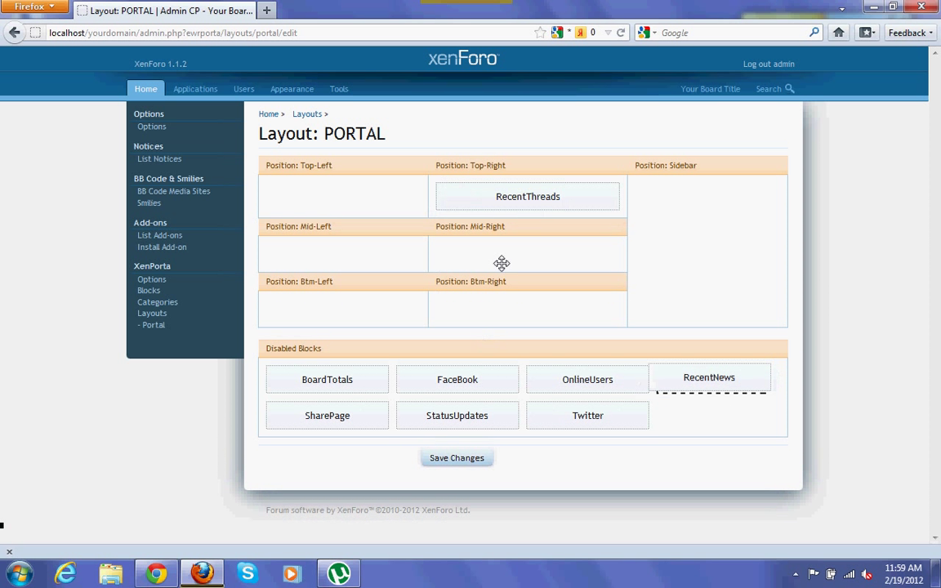
{"action": "left_click_drag", "start_coordinate": [709, 376], "coordinate": [527, 257]}
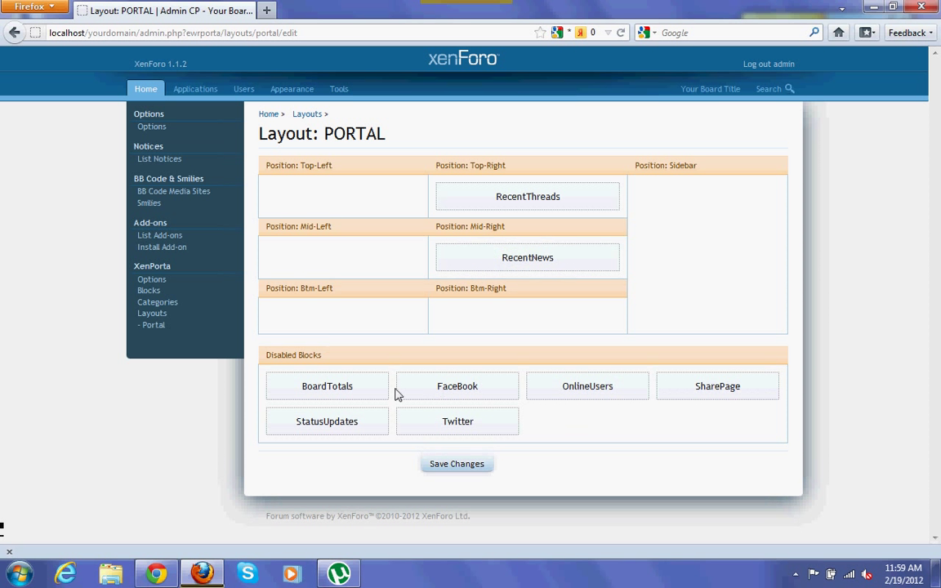
{"action": "mouse_move", "coordinate": [341, 420]}
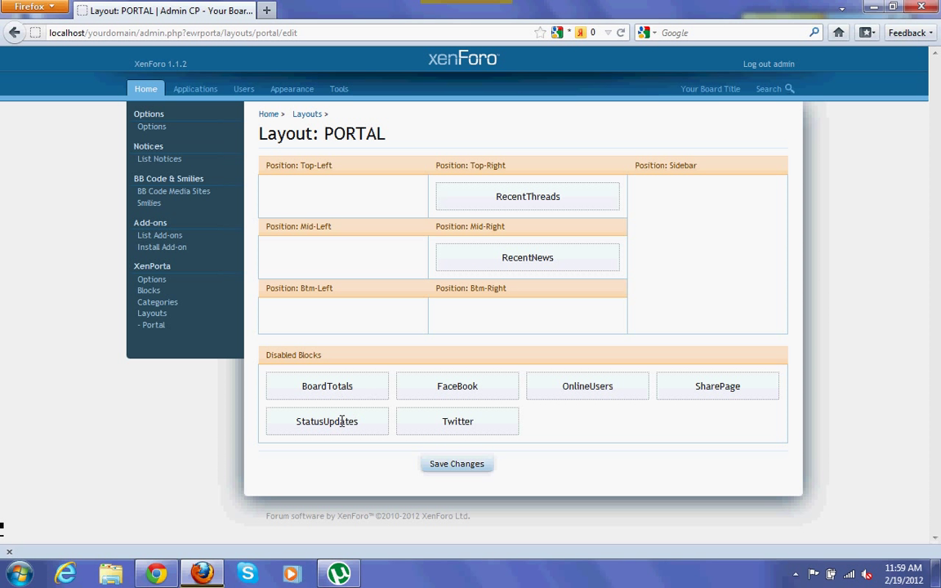
{"action": "left_click_drag", "start_coordinate": [327, 420], "coordinate": [351, 257]}
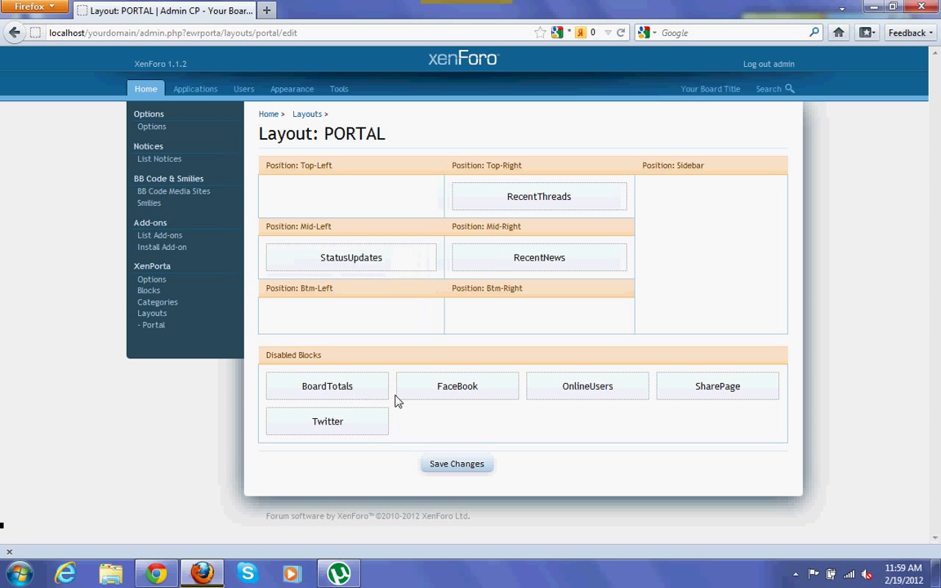
{"action": "left_click_drag", "start_coordinate": [456, 386], "coordinate": [352, 286]}
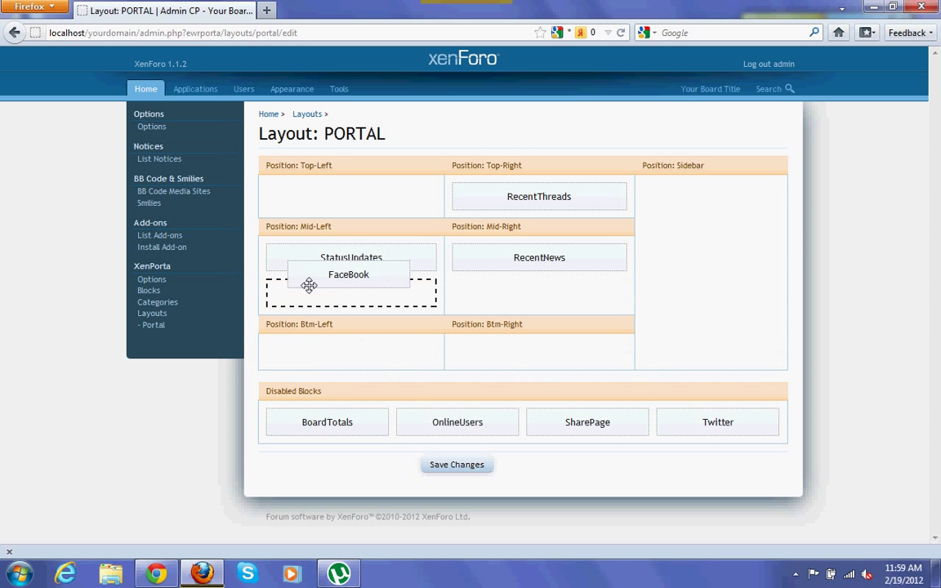
{"action": "left_click_drag", "start_coordinate": [351, 273], "coordinate": [351, 293]}
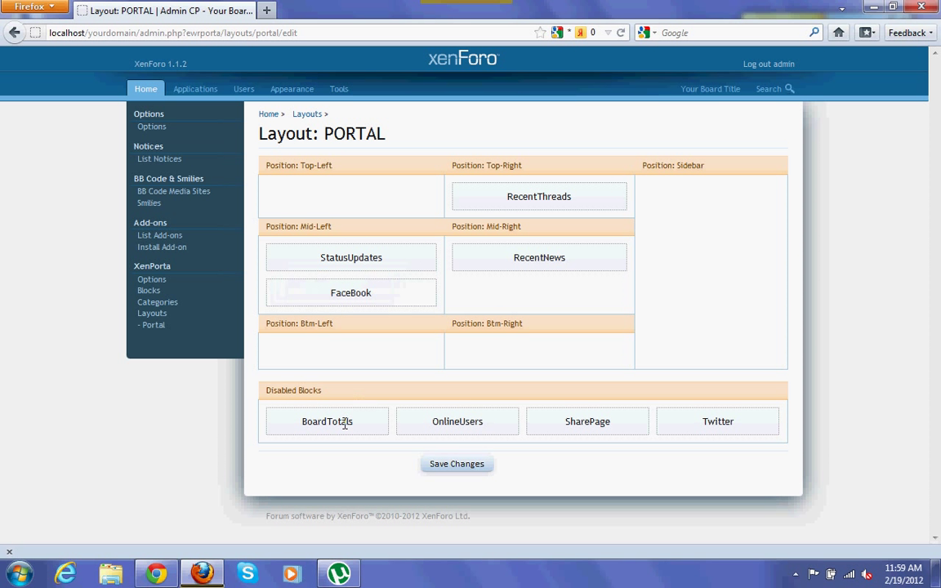
Step: Put BoardTotals and OnlineUsers in Sidebar, Twitter under FaceBook, and save the layout
{"action": "left_click_drag", "start_coordinate": [326, 420], "coordinate": [711, 239]}
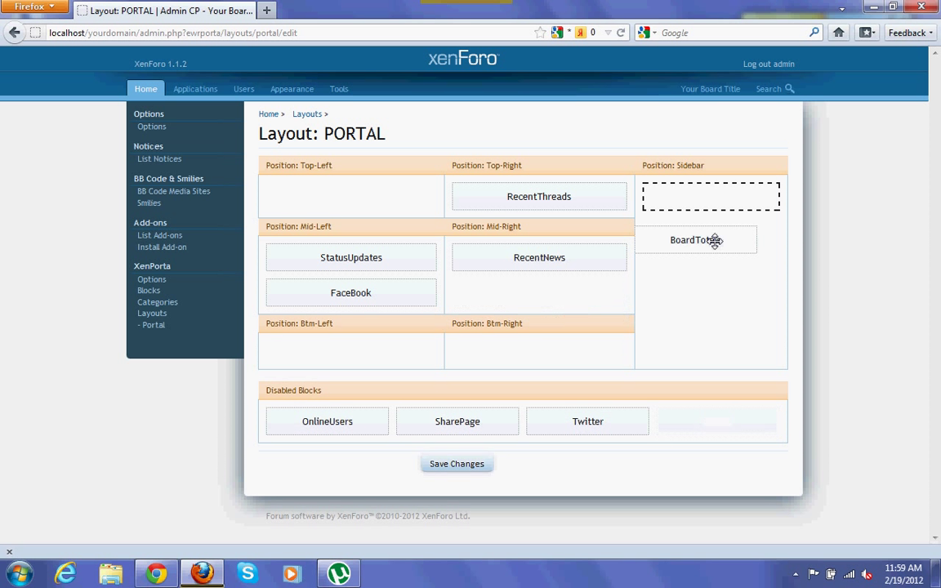
{"action": "left_click_drag", "start_coordinate": [696, 239], "coordinate": [707, 196]}
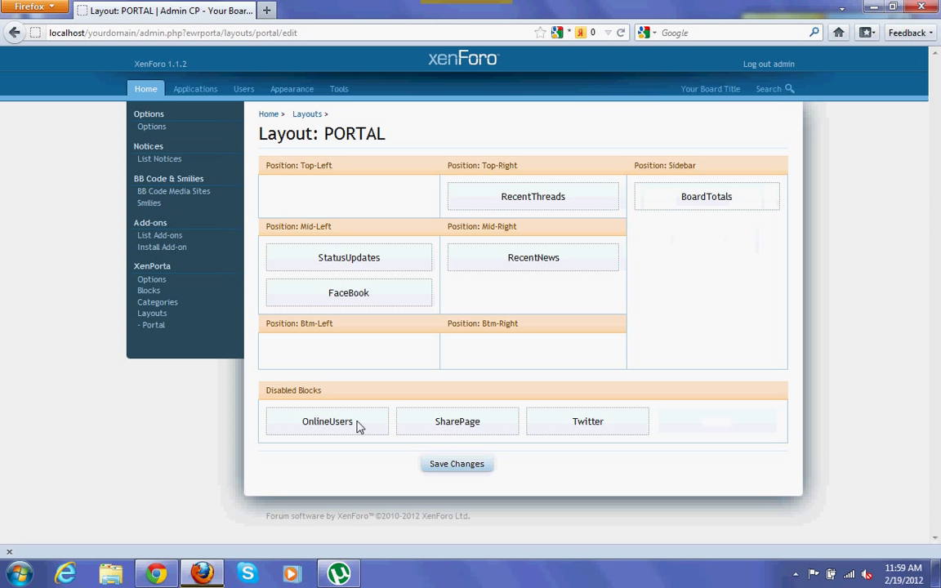
{"action": "left_click_drag", "start_coordinate": [326, 420], "coordinate": [696, 231]}
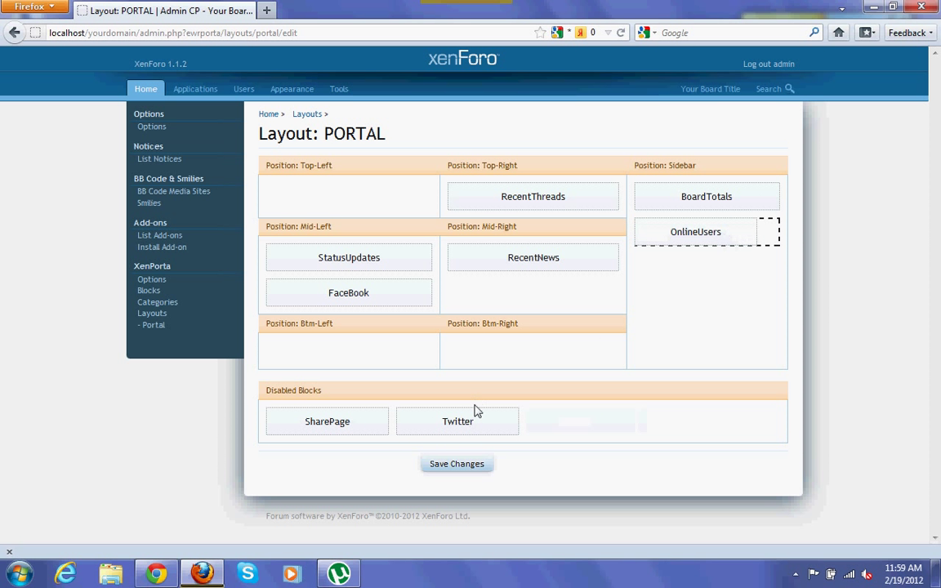
{"action": "left_click_drag", "start_coordinate": [327, 421], "coordinate": [694, 251]}
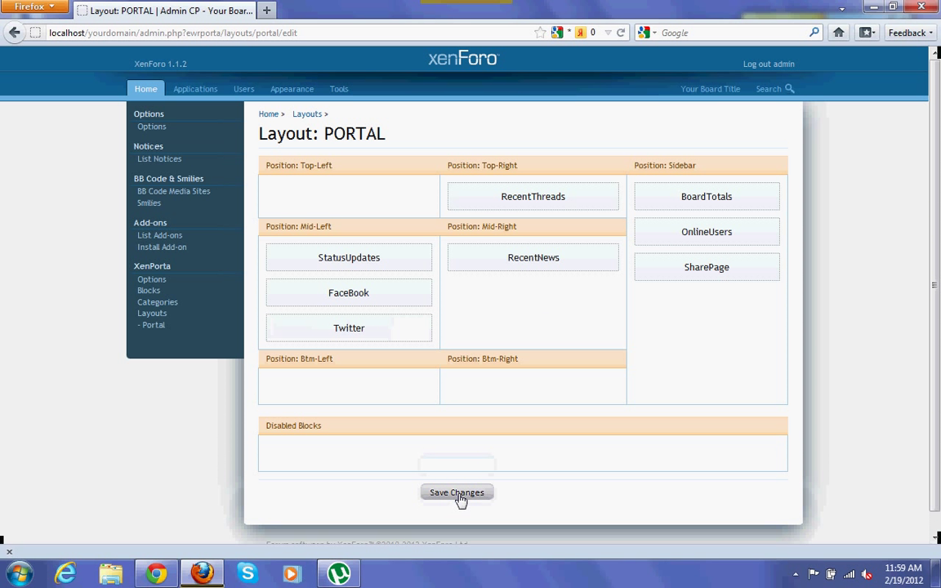
{"action": "left_click", "coordinate": [457, 493]}
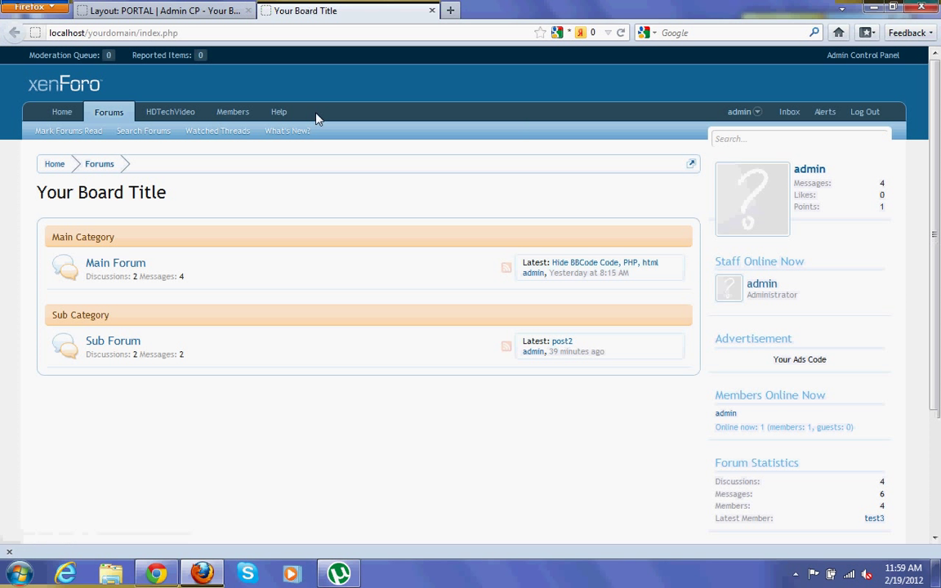
Step: Go to the forum's Home tab and scroll through the portal blocks
{"action": "left_click", "coordinate": [57, 112]}
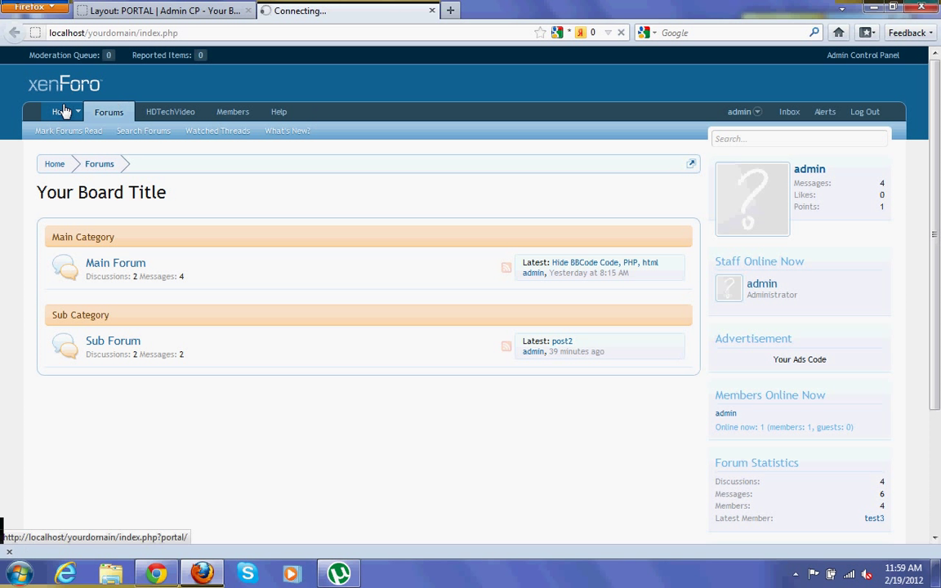
{"action": "left_click", "coordinate": [56, 111]}
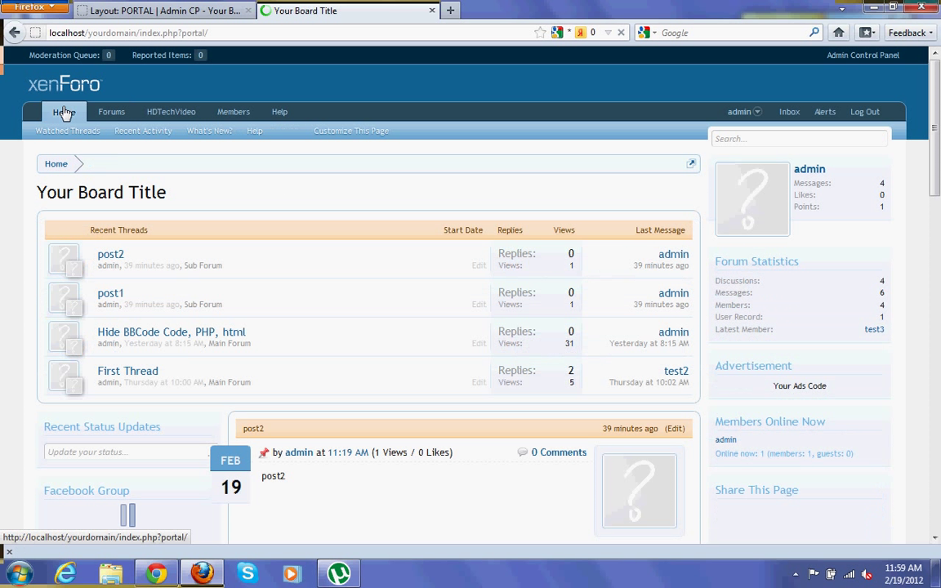
{"action": "scroll", "scroll_direction": "down", "scroll_amount": 3}
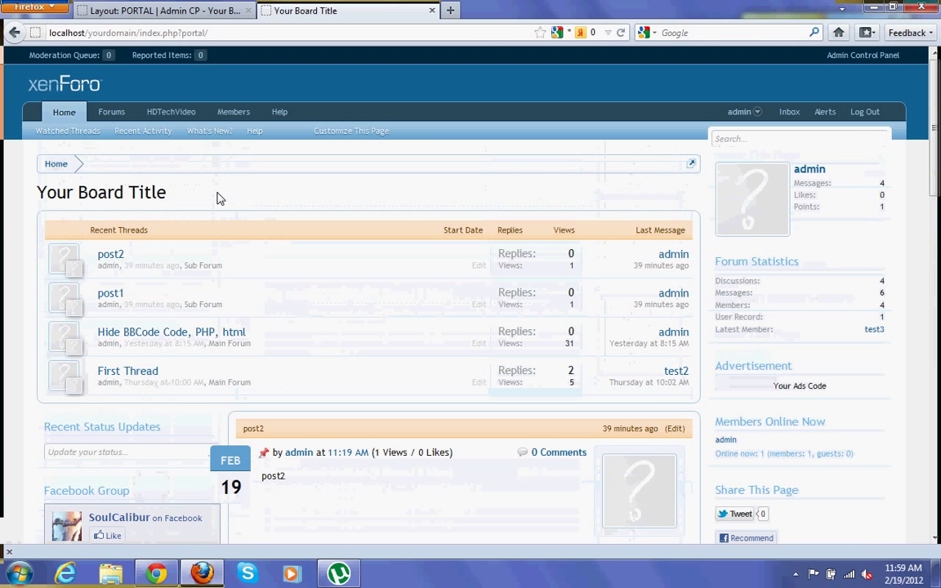
{"action": "scroll", "scroll_direction": "down", "scroll_amount": 3}
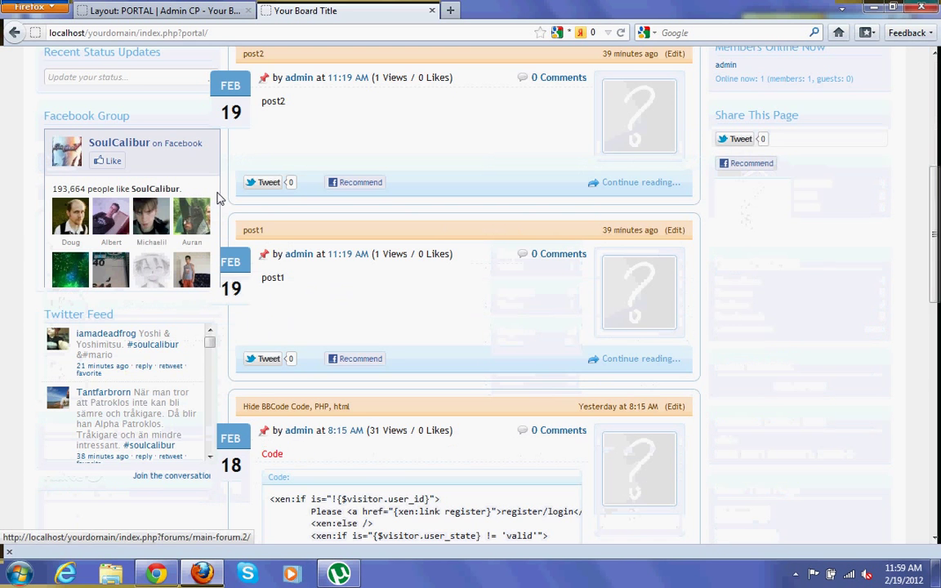